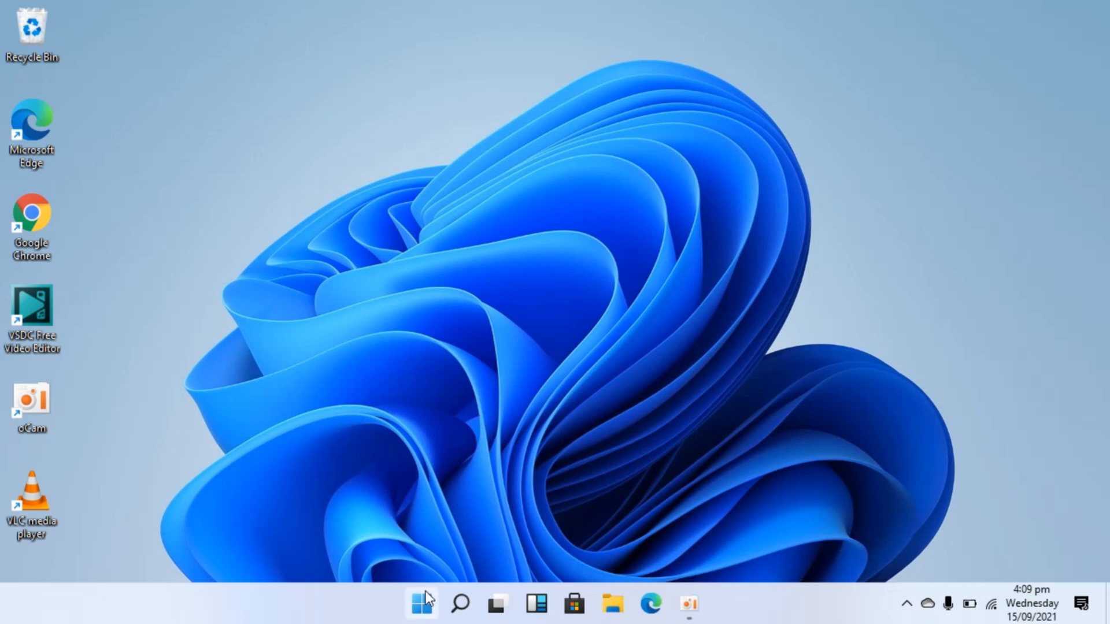
Search the Start menu for 'control Panel' and launch Control Panel.
{"action": "left_click", "coordinate": [421, 604]}
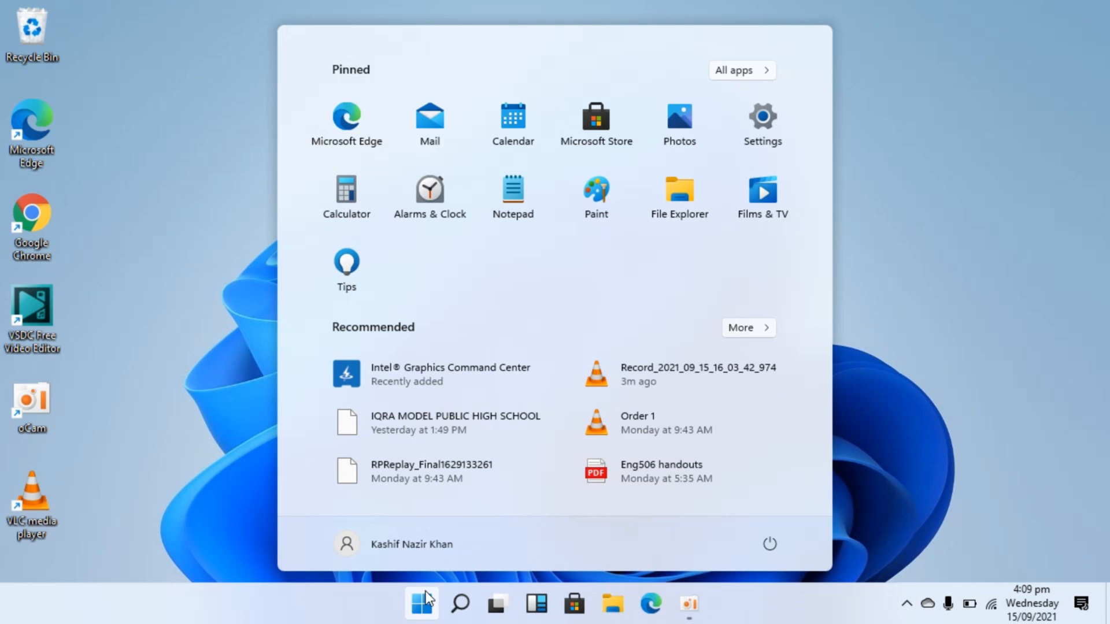
{"action": "type", "text": "ci"}
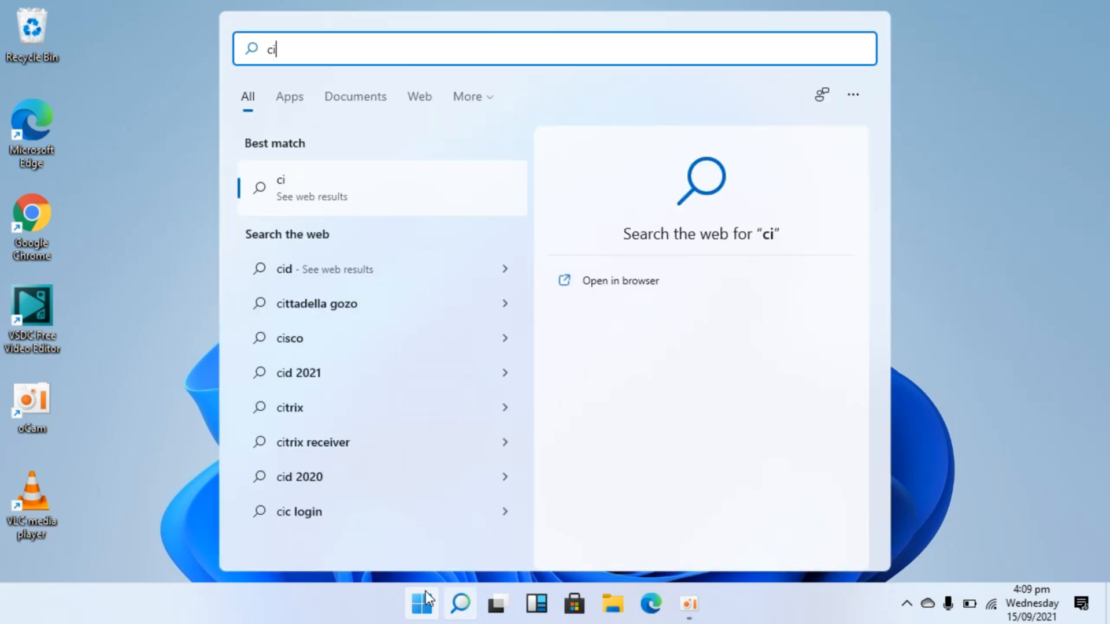
{"action": "type", "text": "ontrol Panel"}
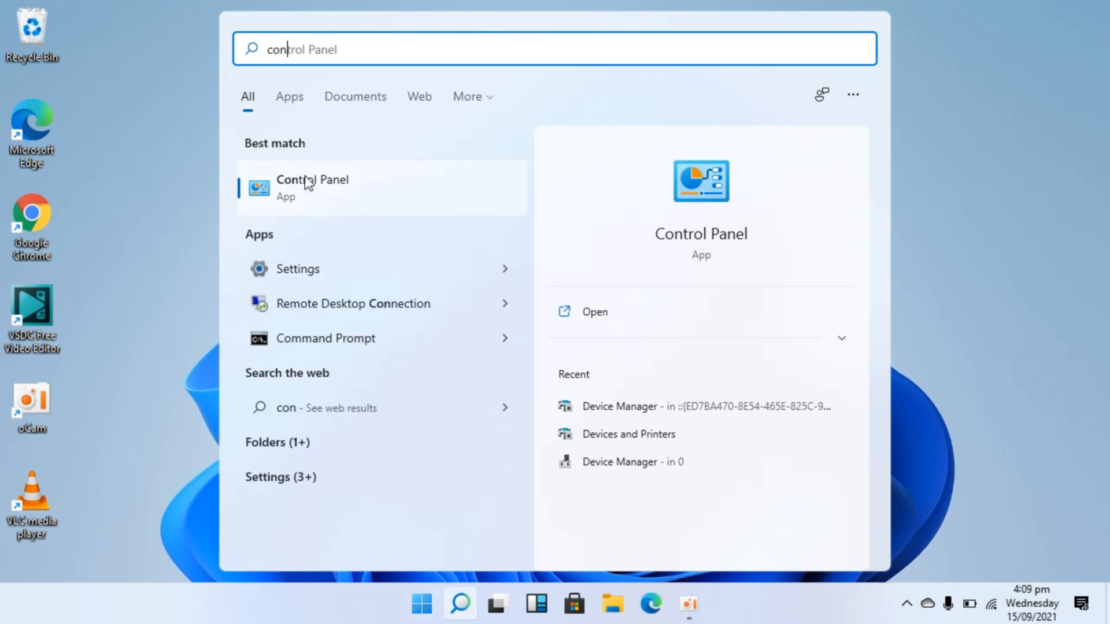
{"action": "left_click", "coordinate": [312, 186]}
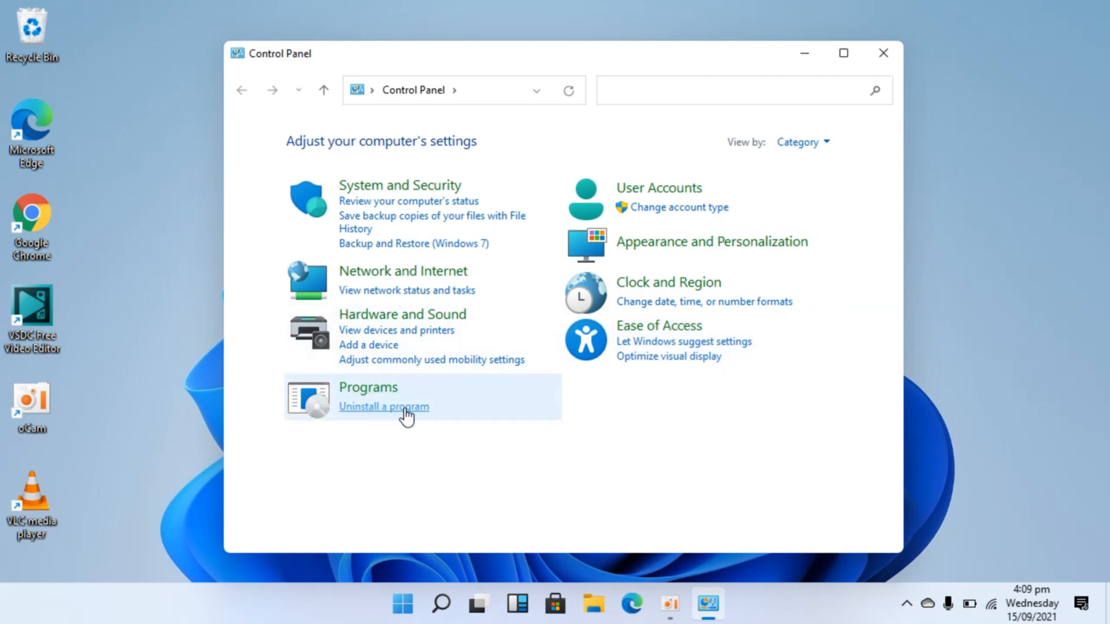
Open Programs and Features via 'Uninstall a program' and select Google Chrome.
{"action": "left_click", "coordinate": [383, 406]}
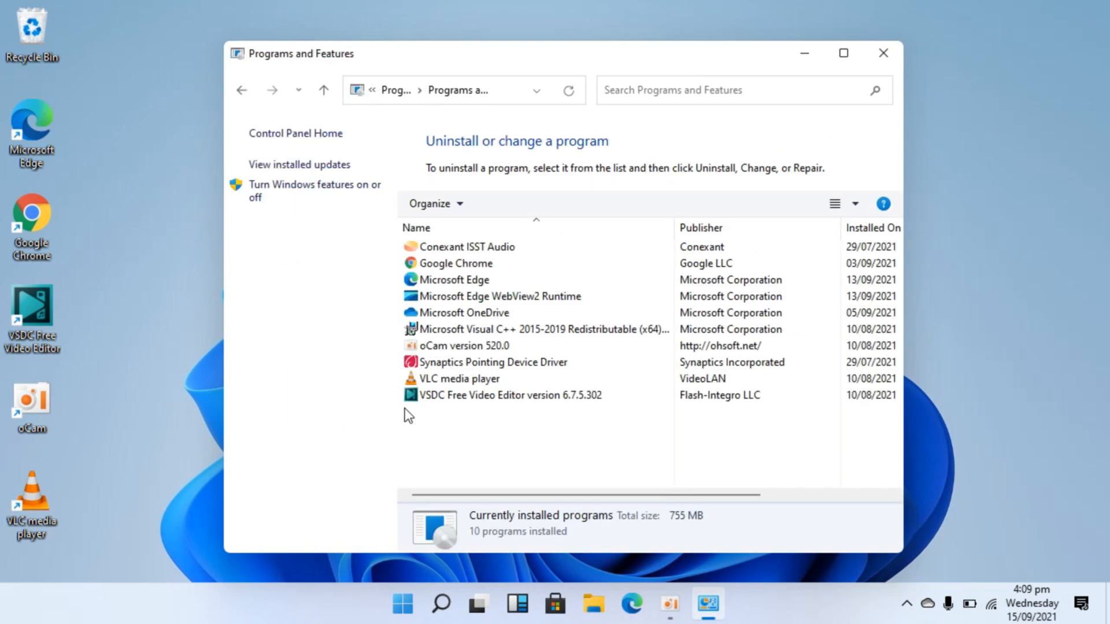
{"action": "left_click", "coordinate": [492, 362]}
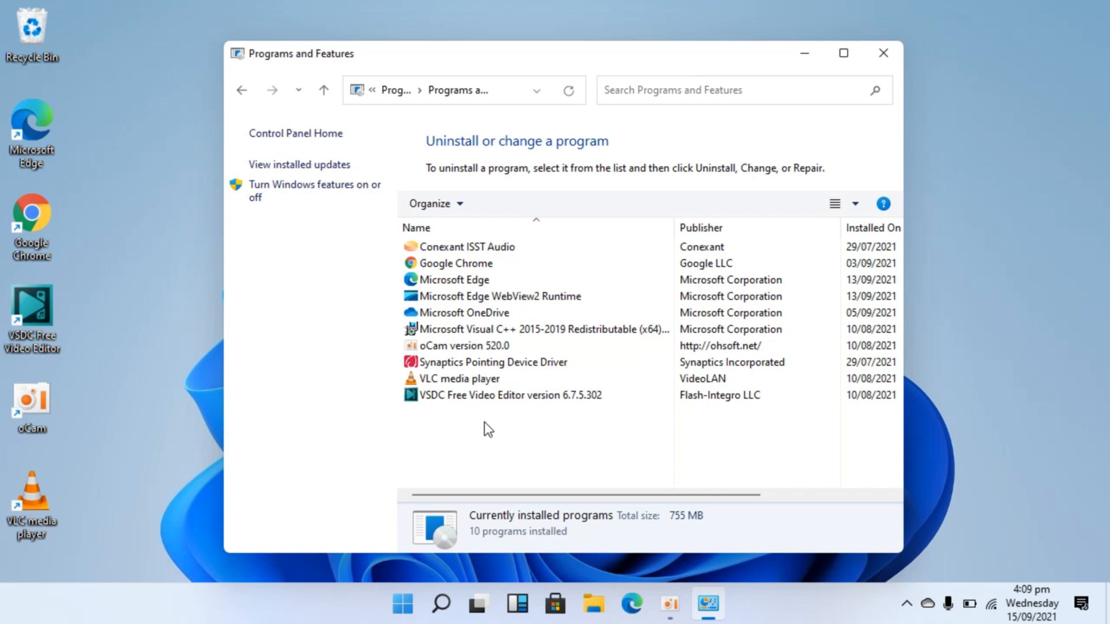
{"action": "left_click", "coordinate": [456, 262]}
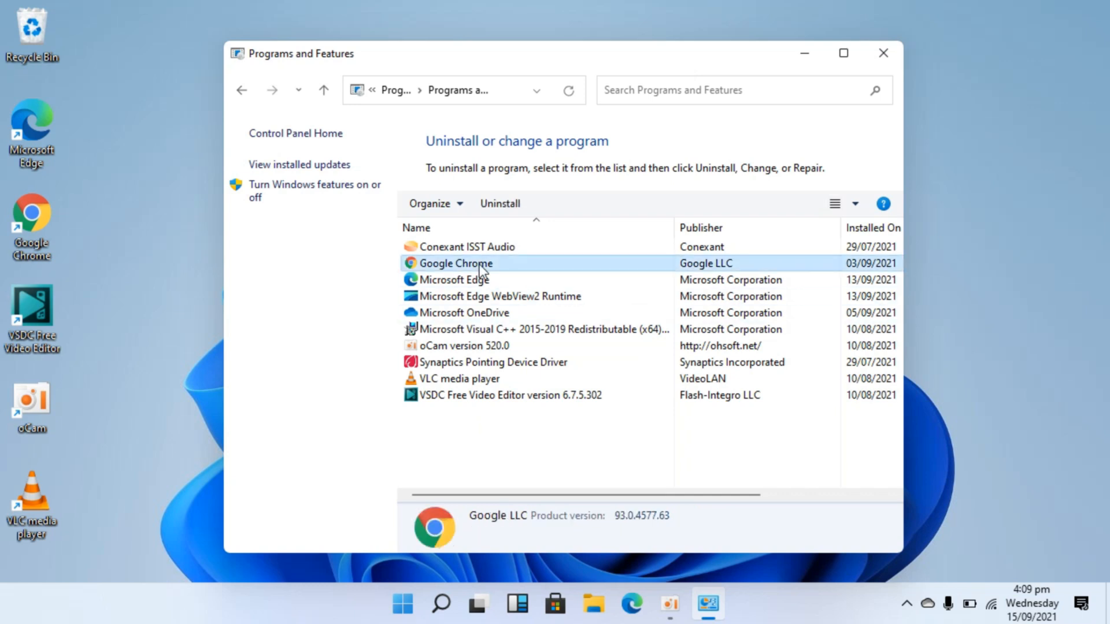
Choose Uninstall from Google Chrome's right-click menu to bring up its confirmation.
{"action": "right_click", "coordinate": [457, 262]}
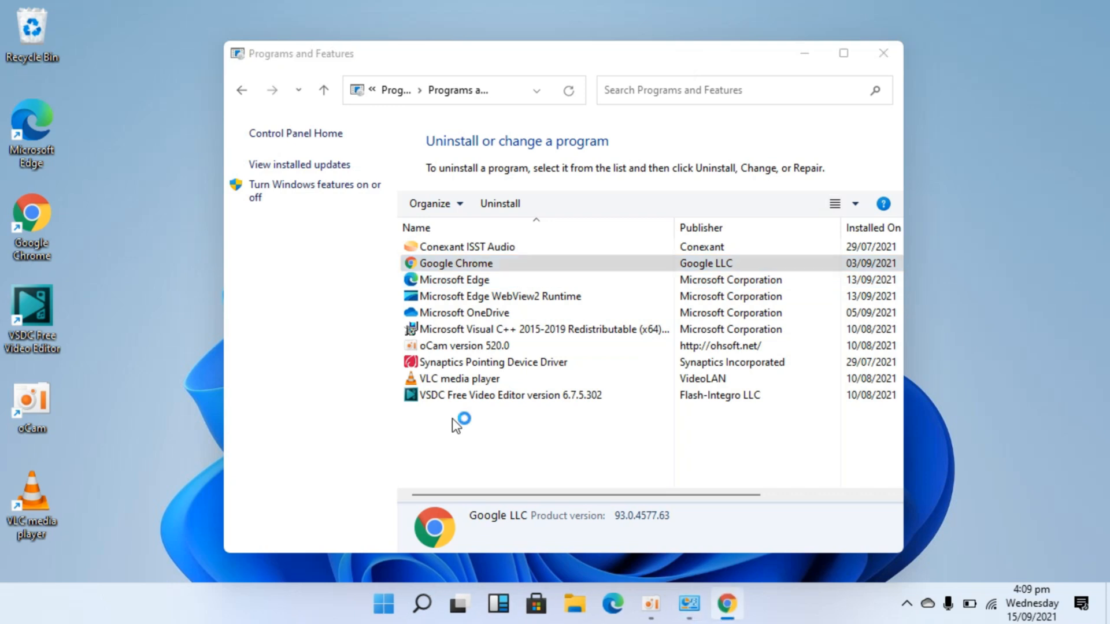
{"action": "left_click", "coordinate": [499, 203]}
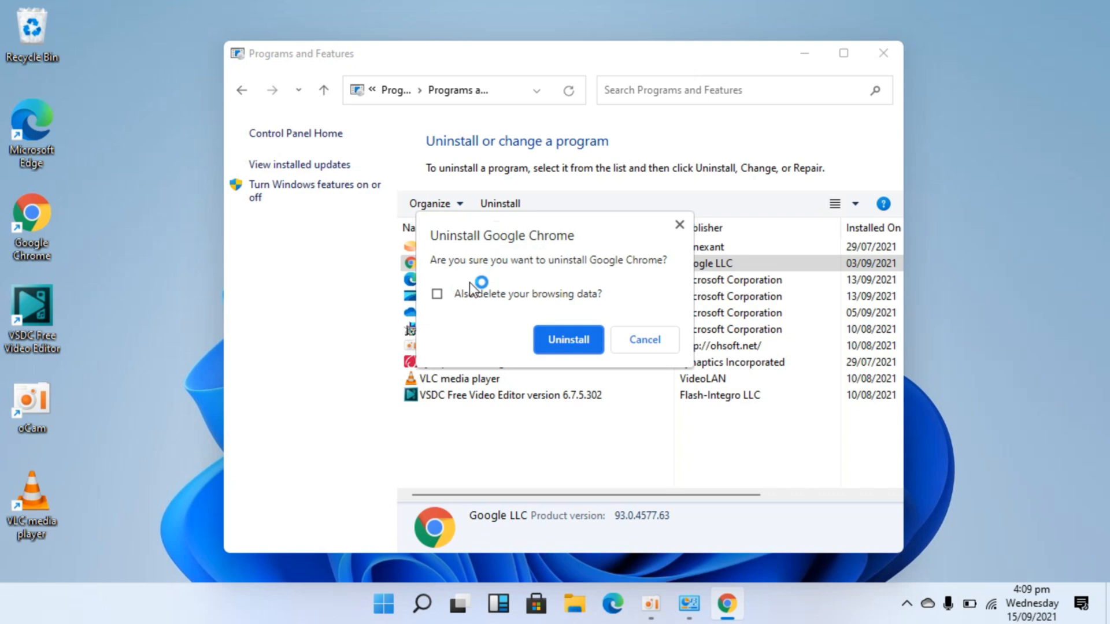